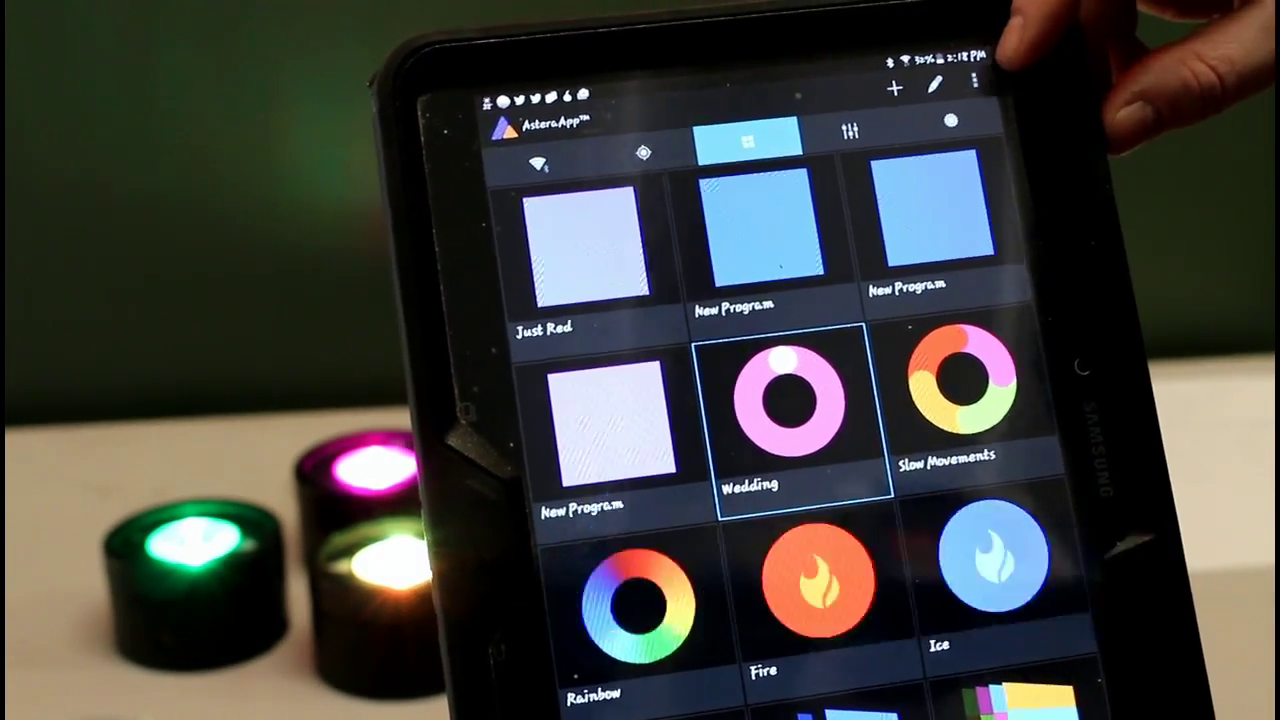
Step: Reveal the overflow options list with Settings, Manuals, Show Quickstart, Keep Screen On and About
left_click(972, 84)
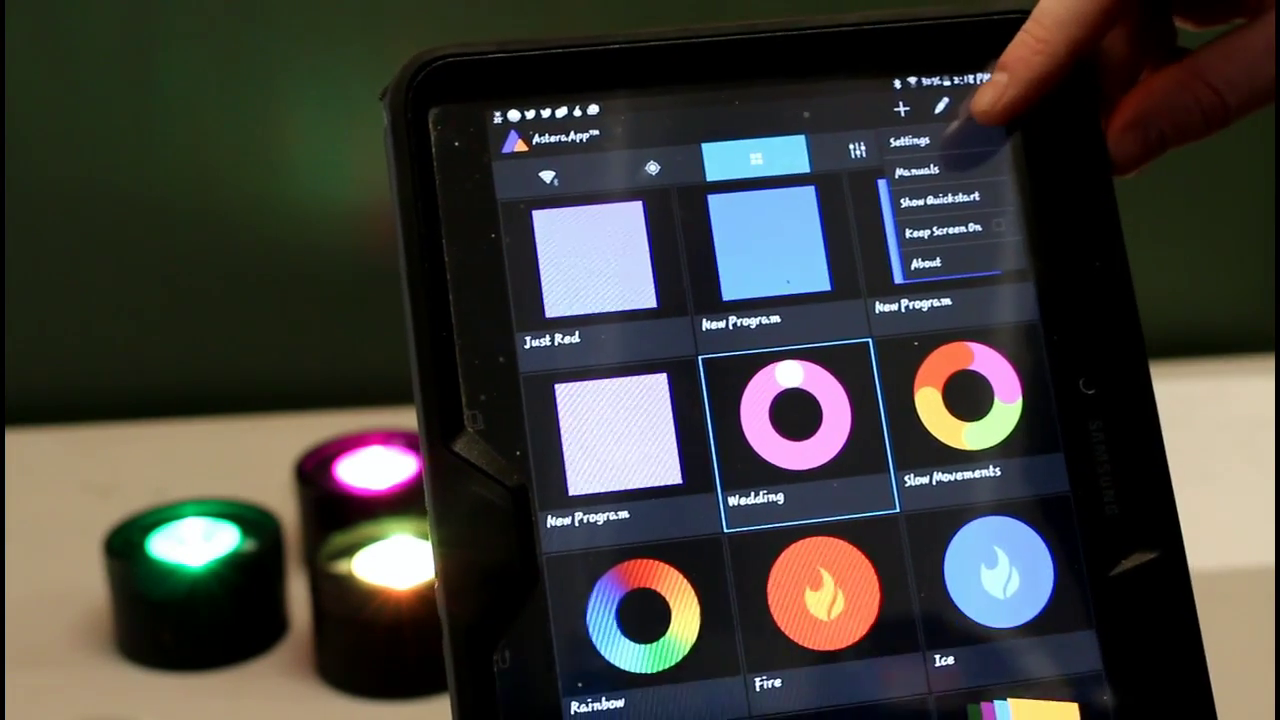